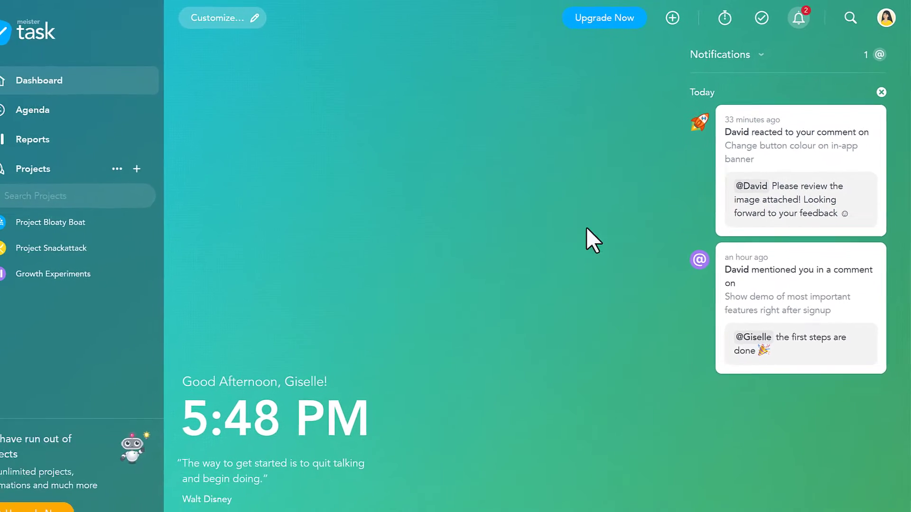
Show the My Tasks list with tasks due this week and later beside notifications.
{"action": "left_click", "coordinate": [761, 18]}
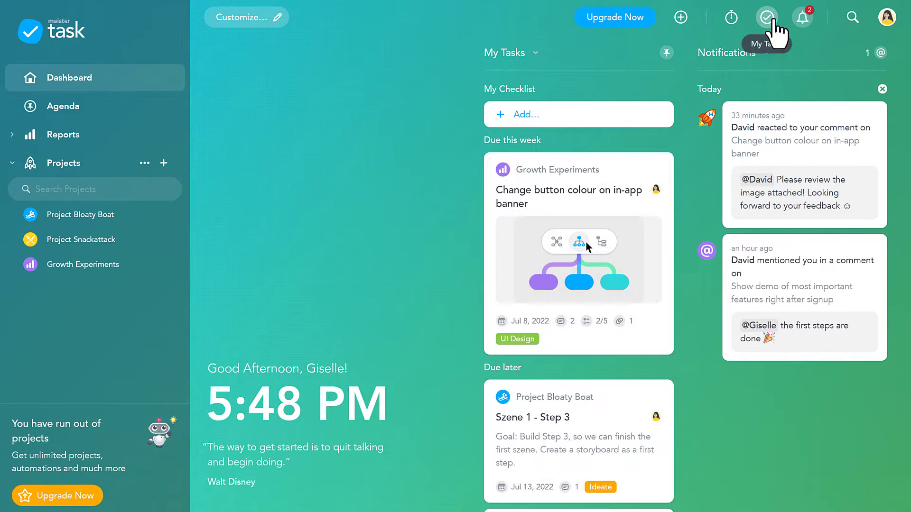
{"action": "mouse_move", "coordinate": [752, 52]}
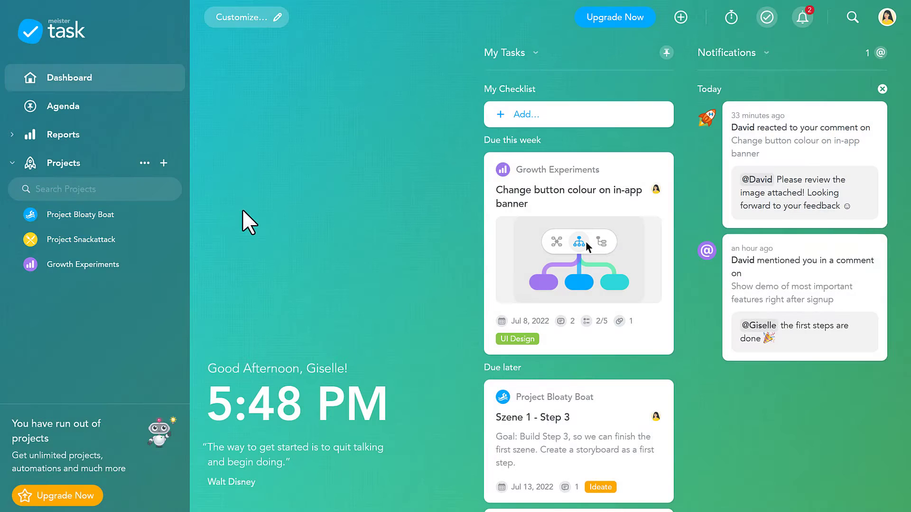
{"action": "mouse_move", "coordinate": [249, 226]}
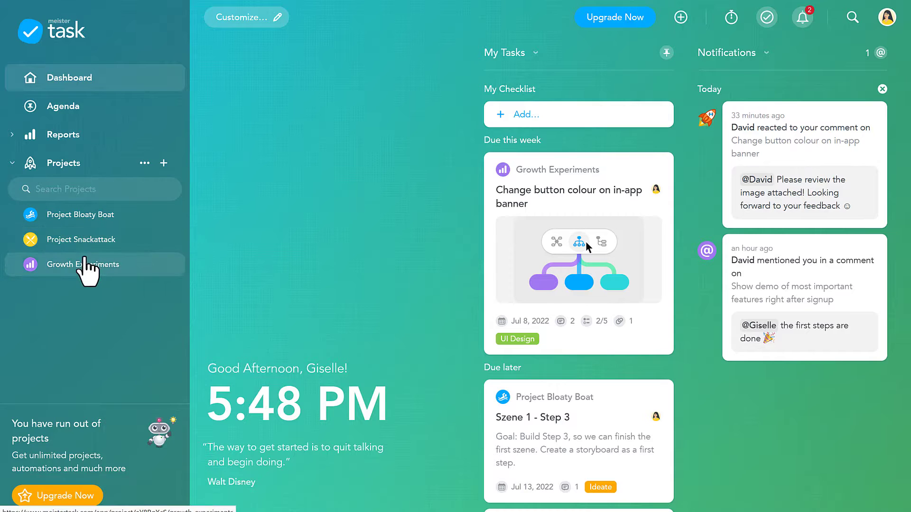
Switch from the dashboard to the Growth Experiments board via the Projects sidebar.
{"action": "left_click", "coordinate": [85, 264]}
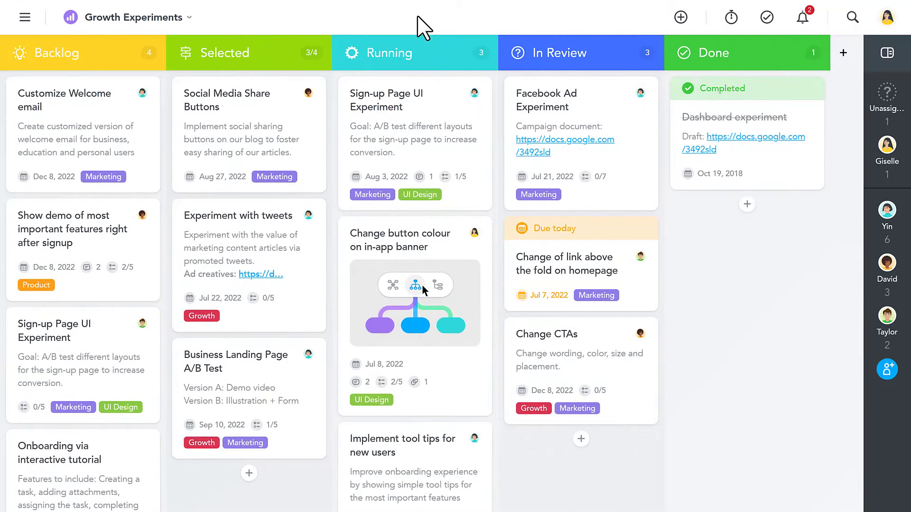
{"action": "mouse_move", "coordinate": [423, 36]}
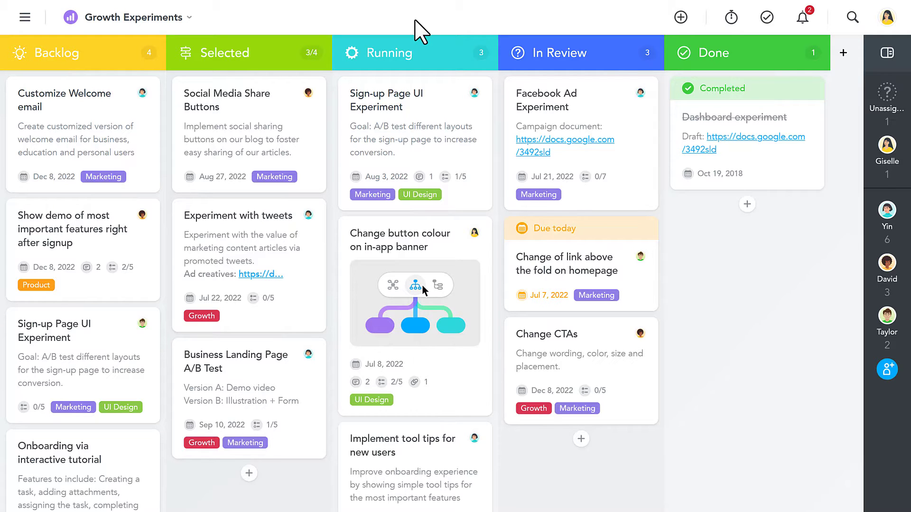
{"action": "mouse_move", "coordinate": [384, 254]}
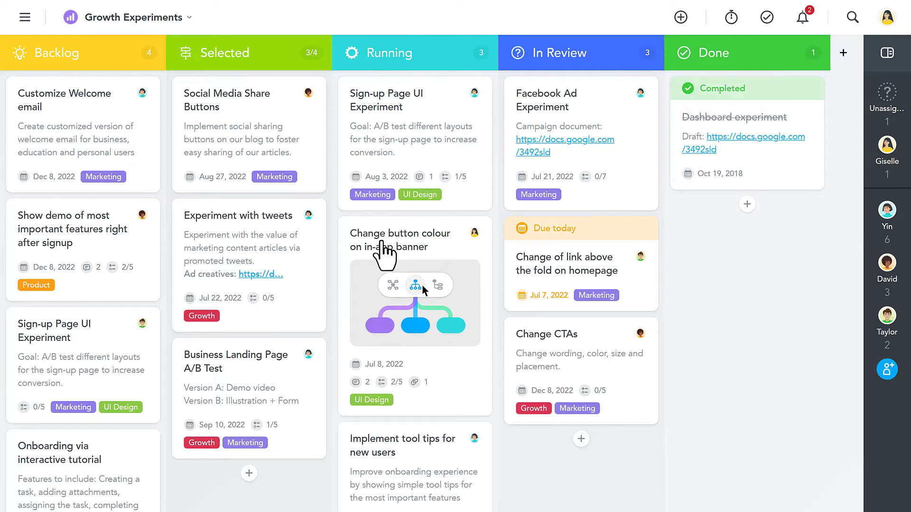
Review the banner button colour task's details, complete it, and return to the board.
{"action": "left_click", "coordinate": [399, 240]}
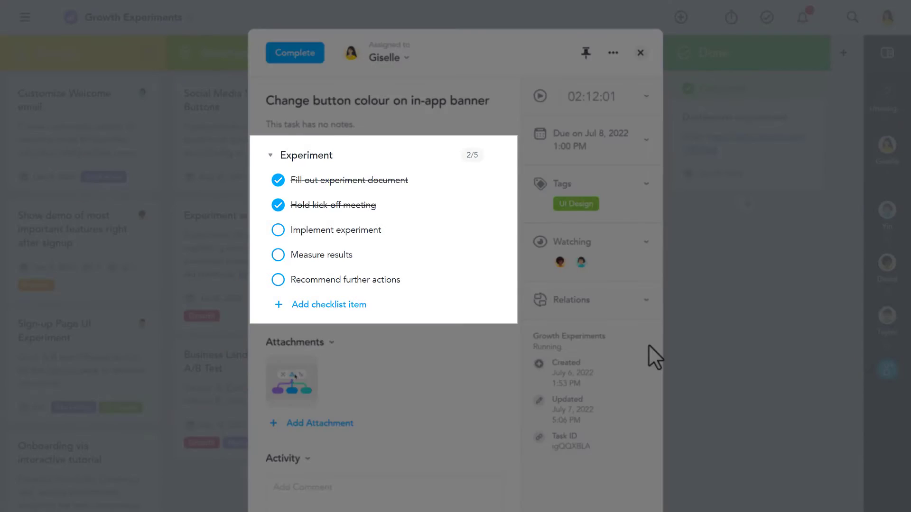
{"action": "scroll", "scroll_direction": "down", "scroll_amount": 3}
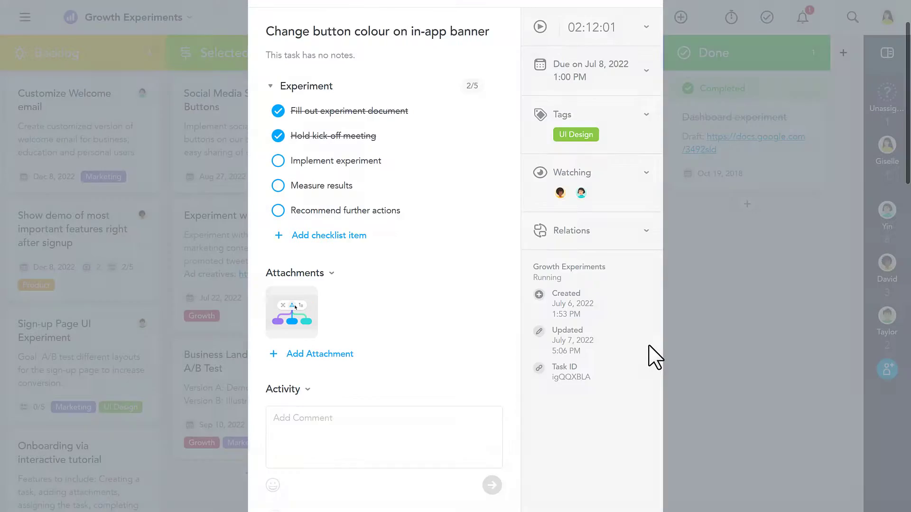
{"action": "scroll", "scroll_direction": "down", "scroll_amount": 3}
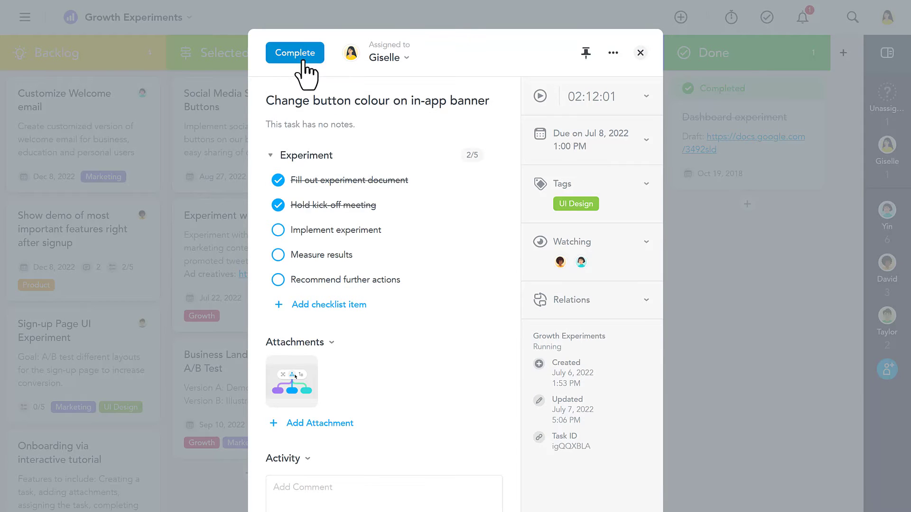
{"action": "left_click", "coordinate": [295, 52]}
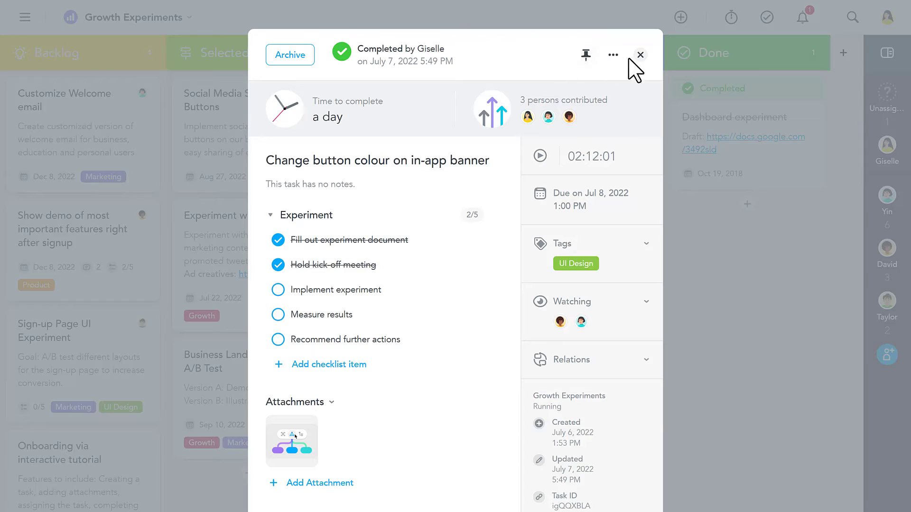
{"action": "left_click", "coordinate": [640, 55]}
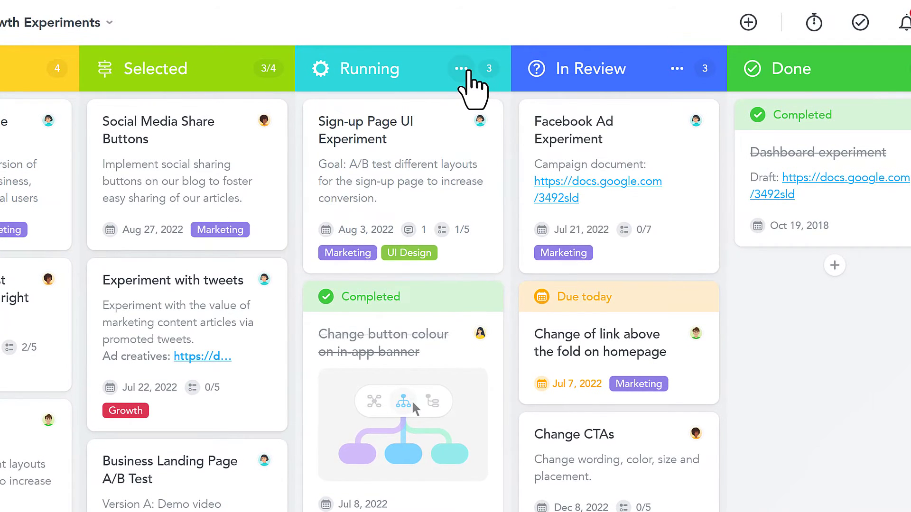
Show the Running section's Automations options from its header menu.
{"action": "left_click", "coordinate": [461, 68]}
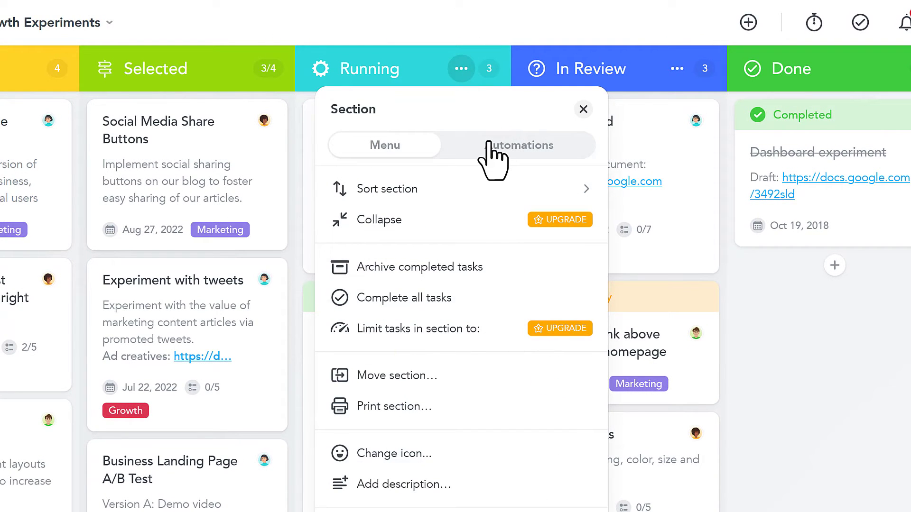
{"action": "left_click", "coordinate": [518, 144]}
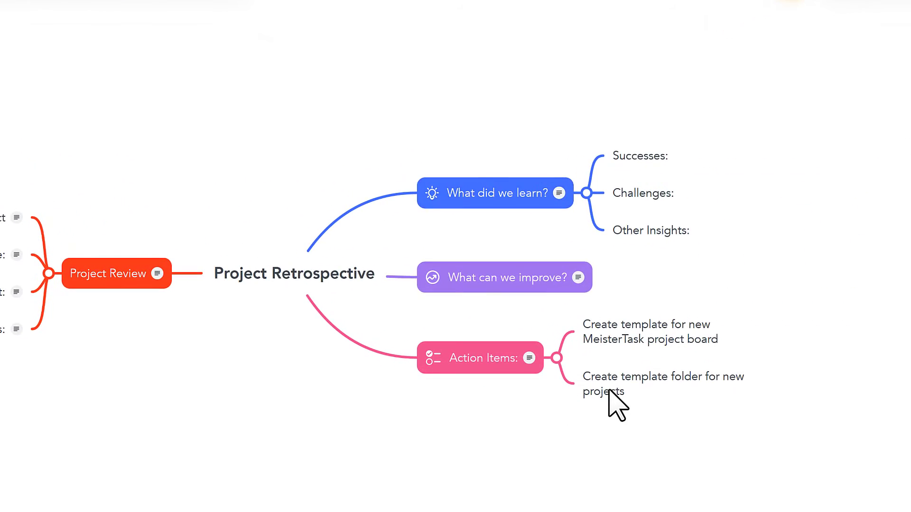
Assign the template-folder action item to David and view its full MeisterTask task.
{"action": "left_click", "coordinate": [662, 383]}
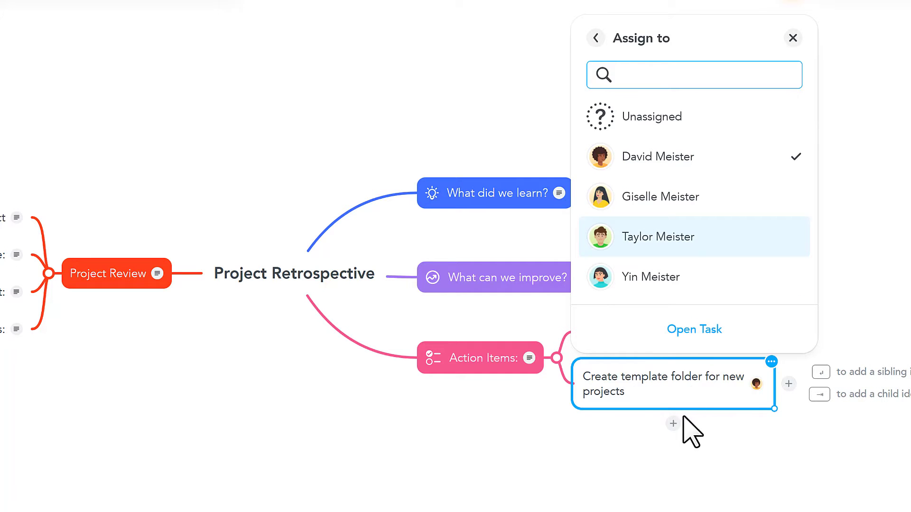
{"action": "left_click", "coordinate": [694, 329]}
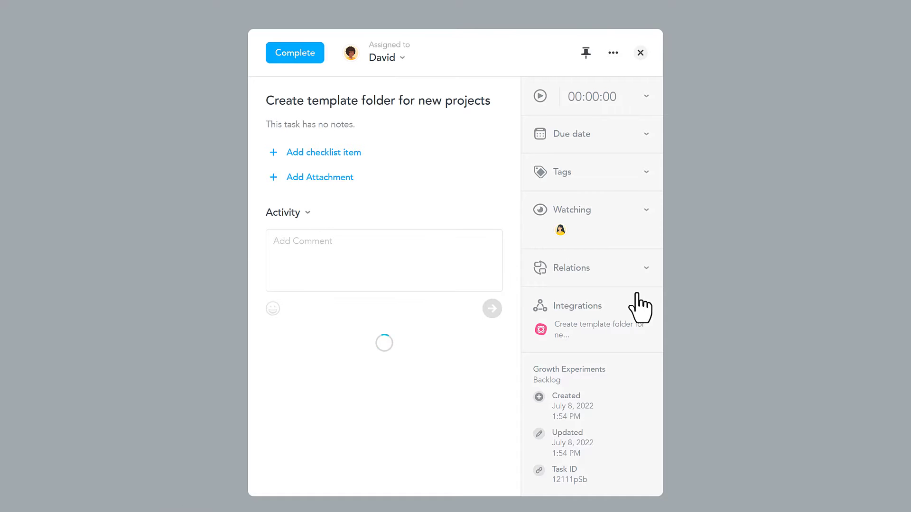
{"action": "left_click", "coordinate": [641, 52]}
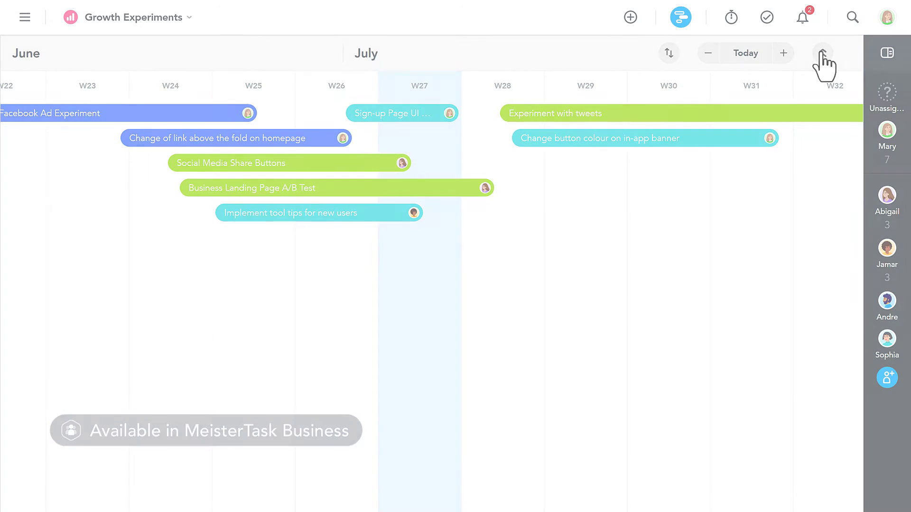
Return to board view and reach Project Settings Members from the Running section menu.
{"action": "left_click", "coordinate": [680, 17]}
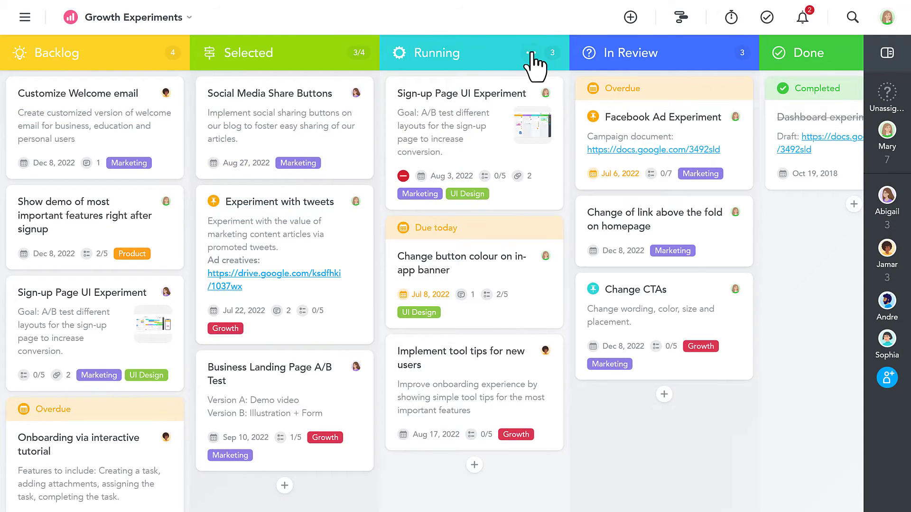
{"action": "left_click", "coordinate": [531, 53]}
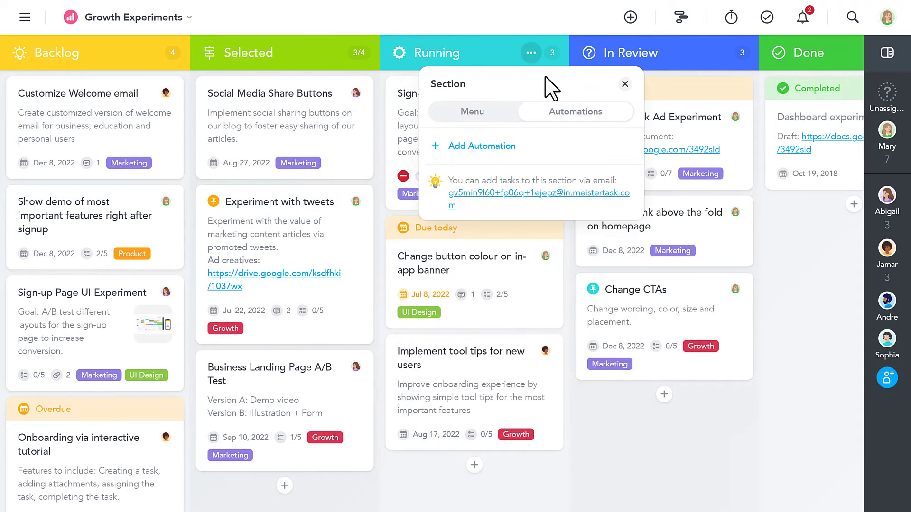
{"action": "left_click", "coordinate": [481, 146]}
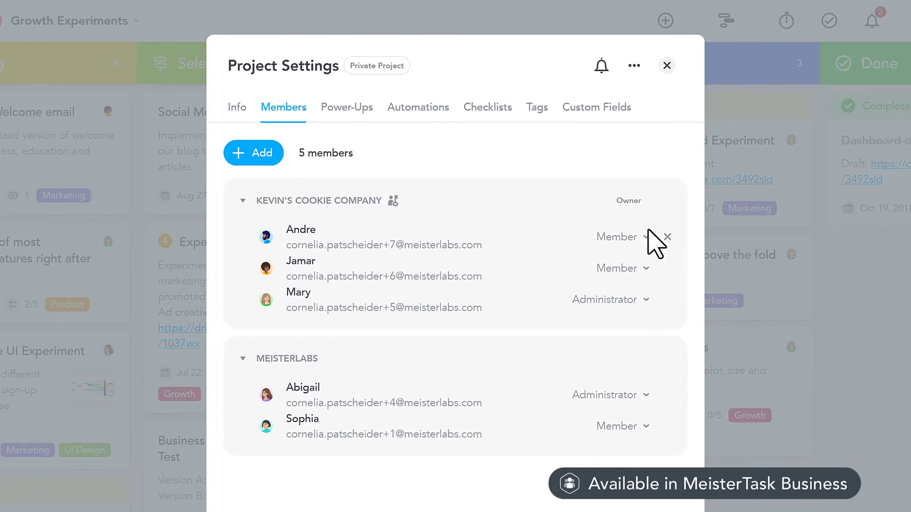
Show the role dropdown choices for the first project member.
{"action": "left_click", "coordinate": [623, 236]}
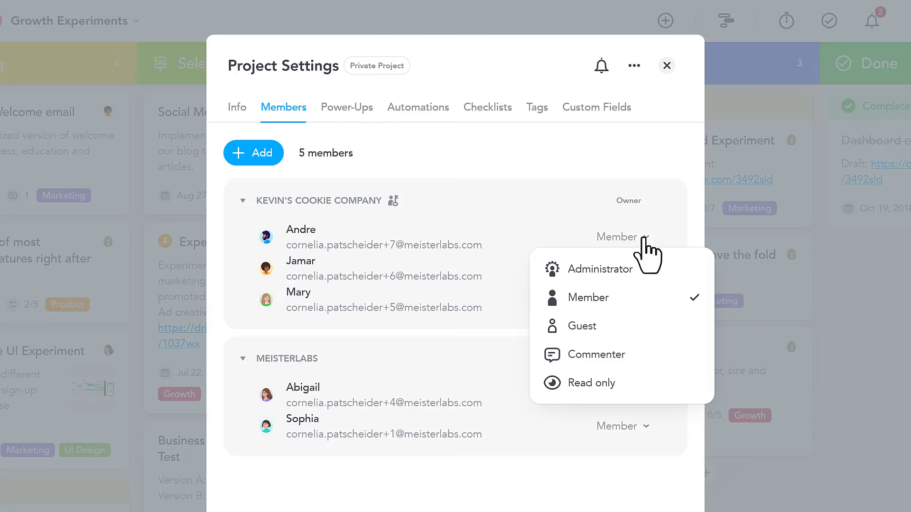
{"action": "left_click", "coordinate": [666, 65]}
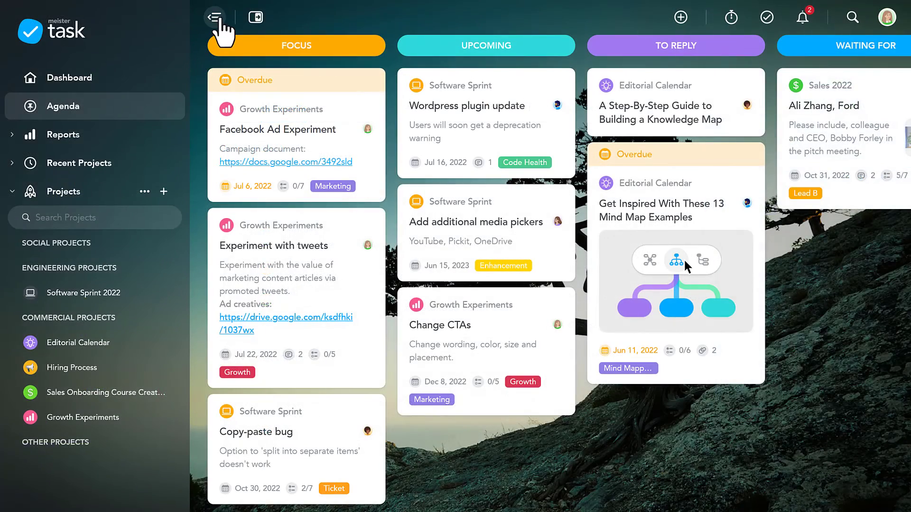
Collapse the side navigation so the Agenda columns fill the screen.
{"action": "left_click", "coordinate": [215, 18]}
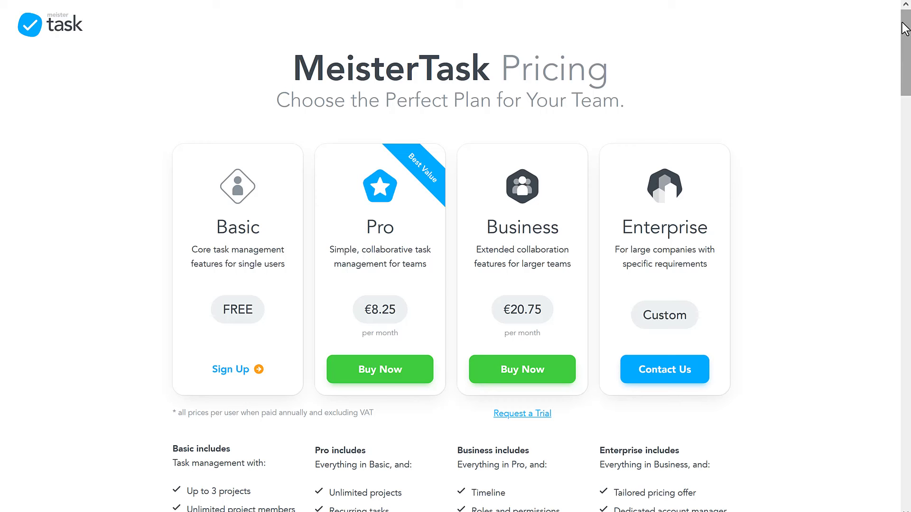
Scroll the pricing page down to the Full Feature Comparison table.
{"action": "scroll", "scroll_direction": "down", "scroll_amount": 3}
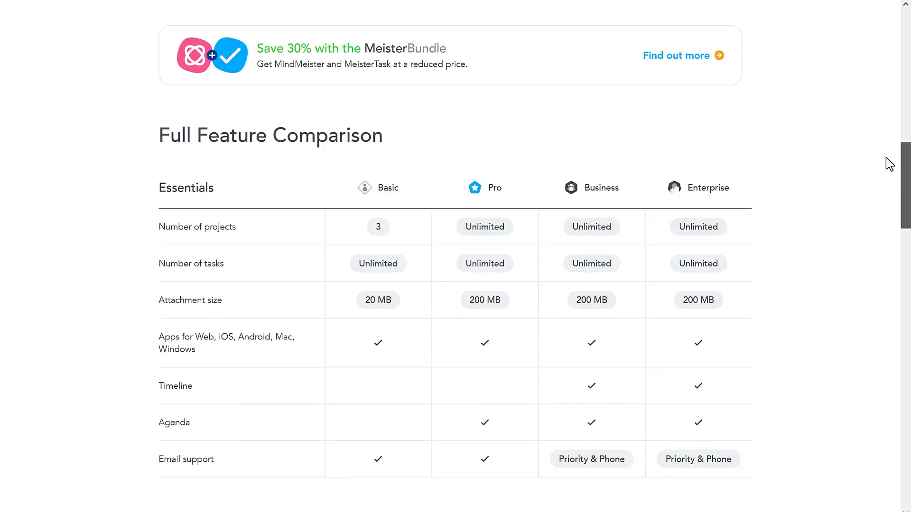
{"action": "scroll", "scroll_direction": "down", "scroll_amount": 3}
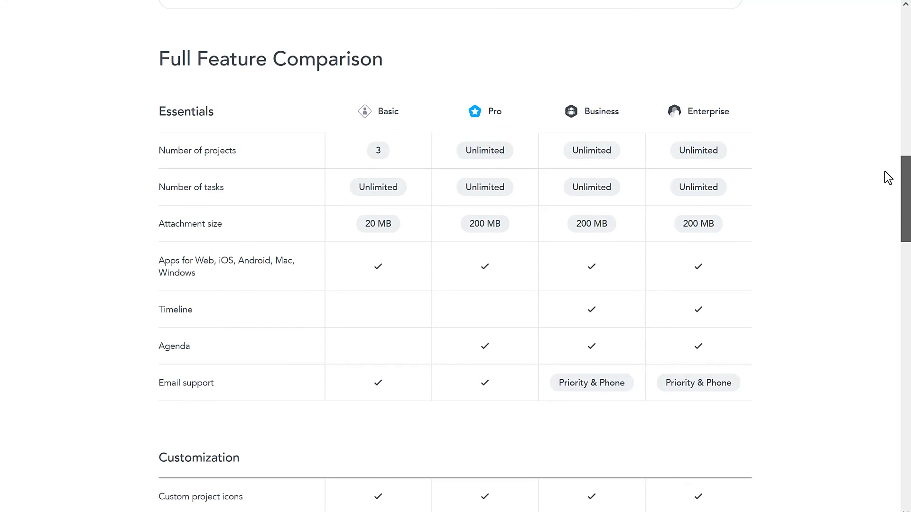